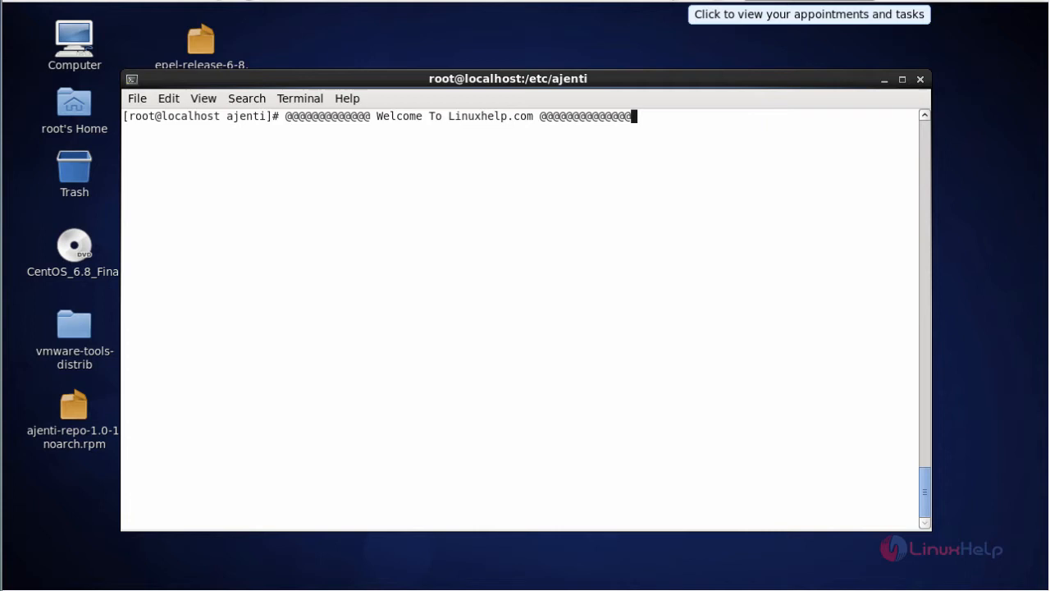
Cancel the unfinished welcome command with Ctrl+C and cd back to root's home directory
key(ctrl+c)
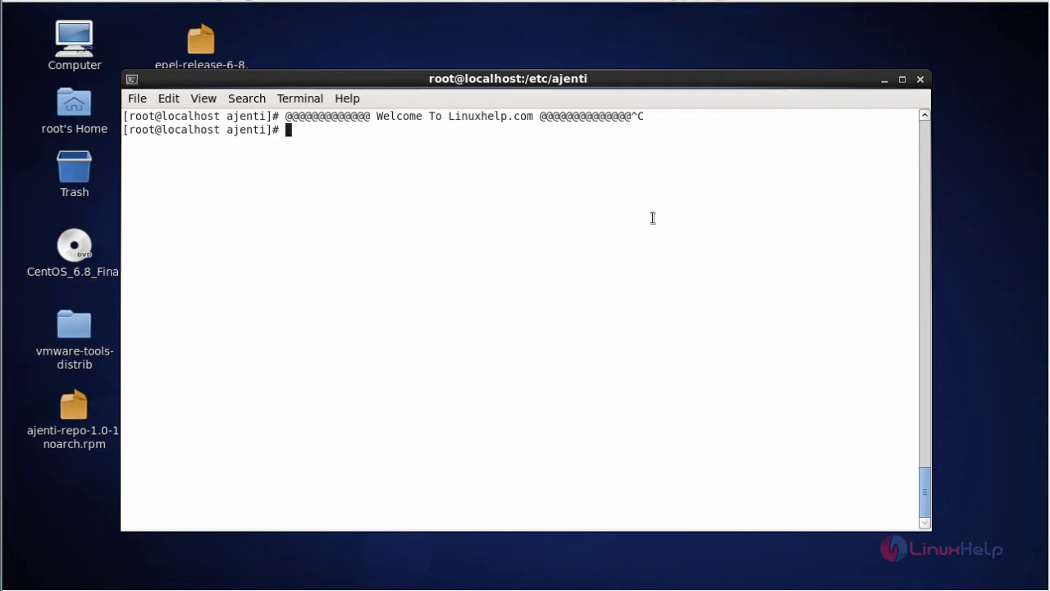
text(cd)
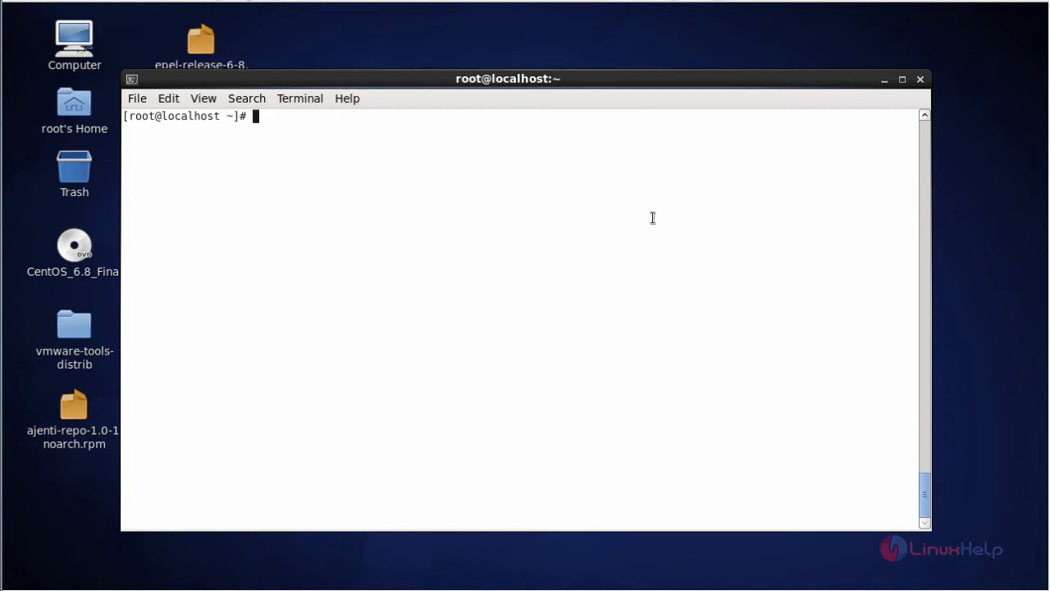
Edit /etc/ajenti/config.json with vim
text(vim /etc/)
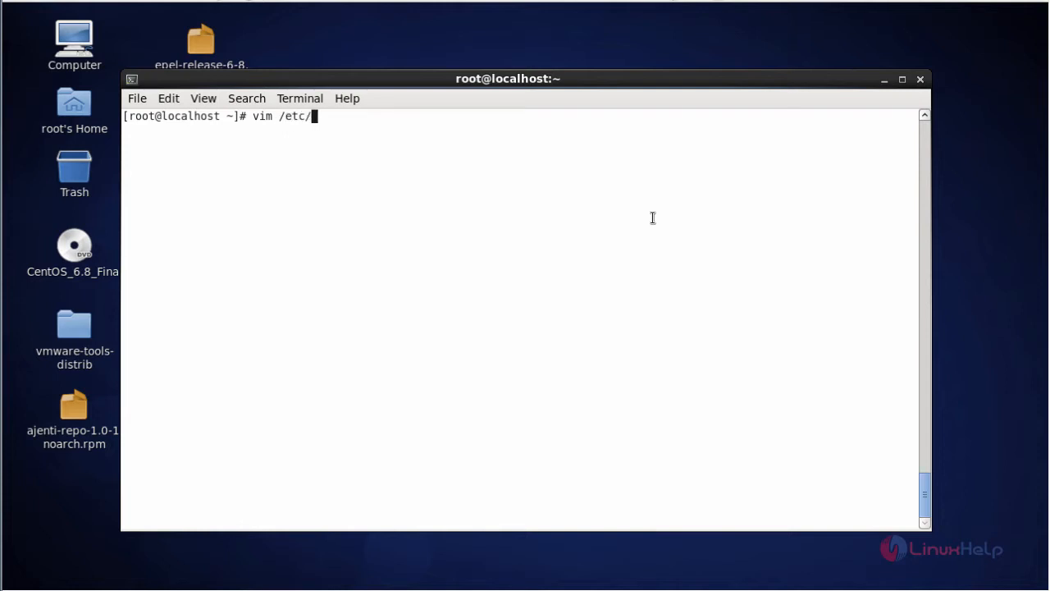
text(ajenti/)
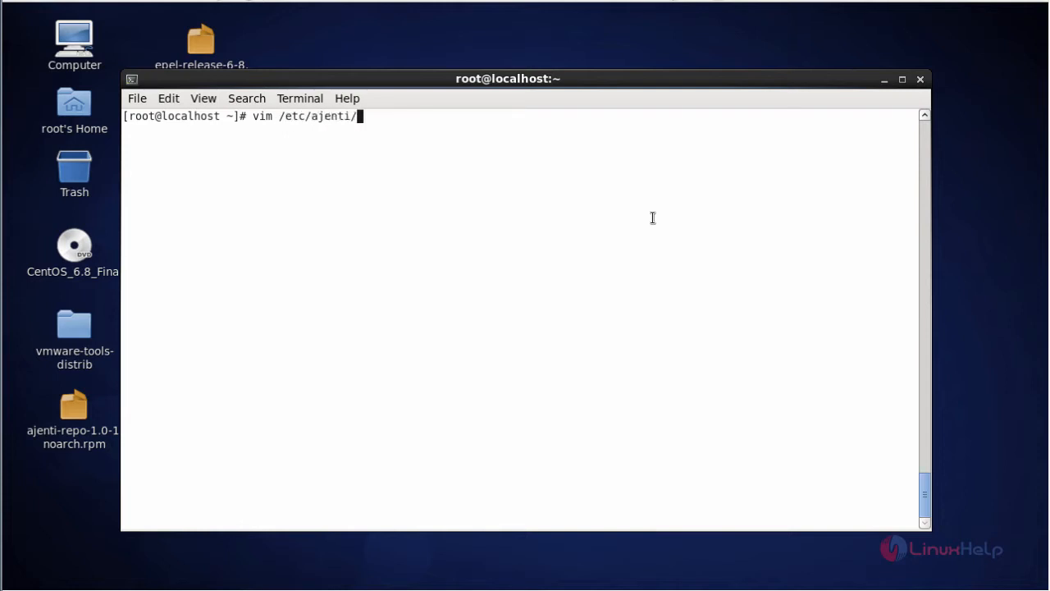
text(c)
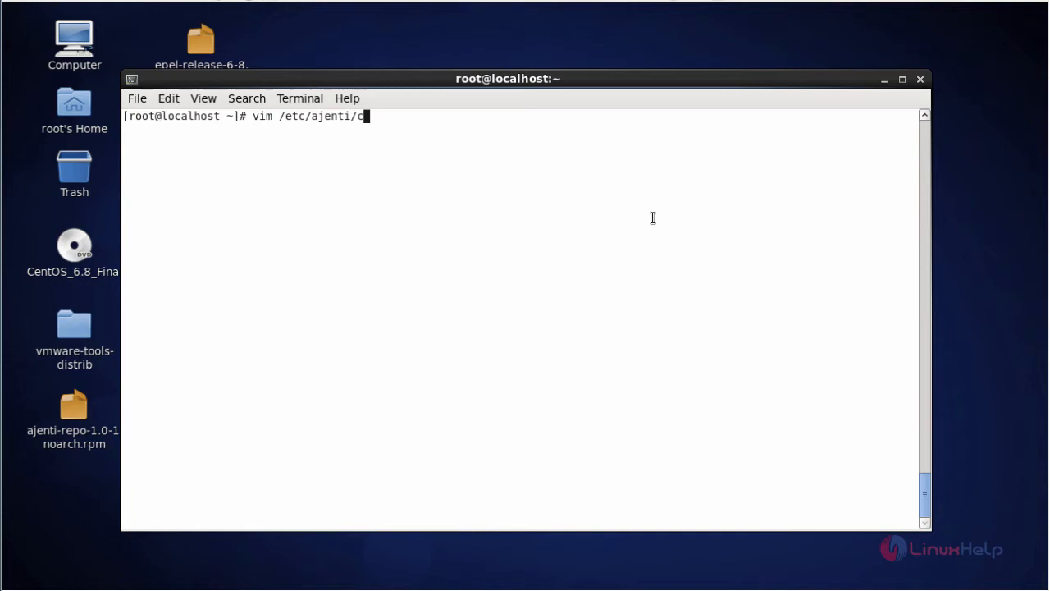
text(onfig.json)
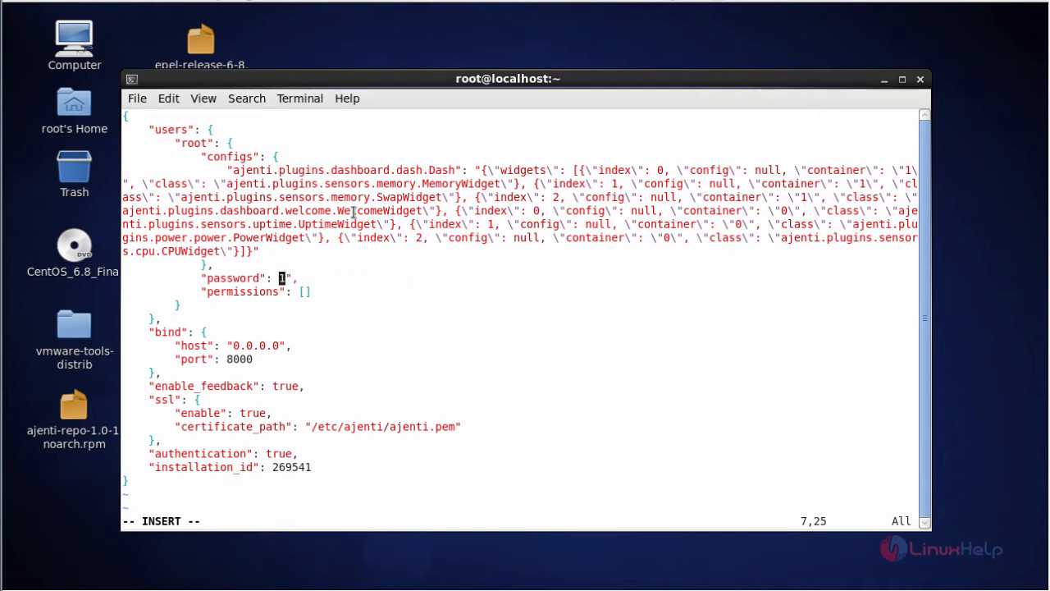
key(Backspace)
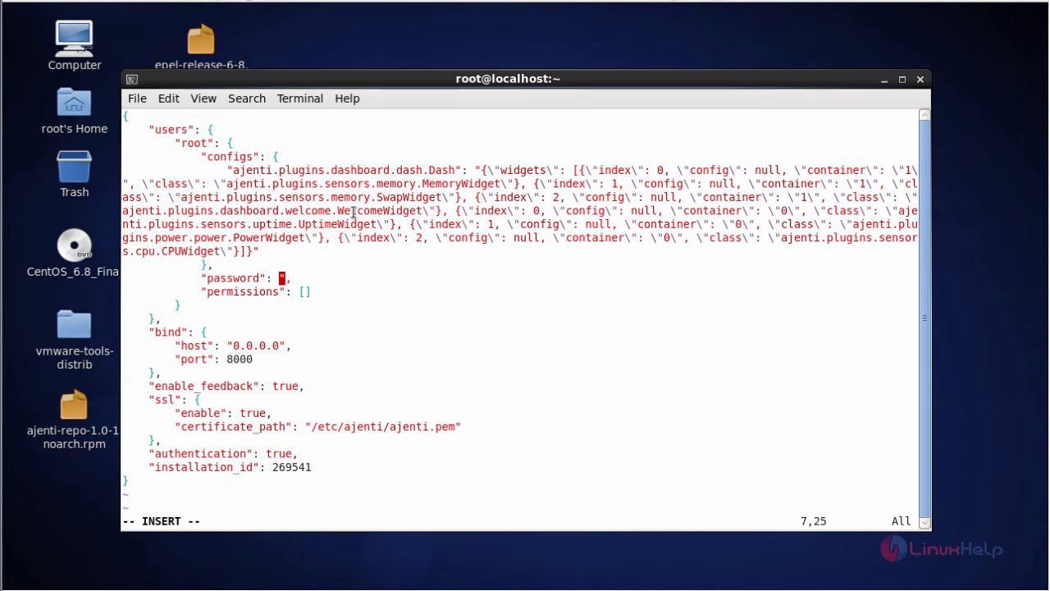
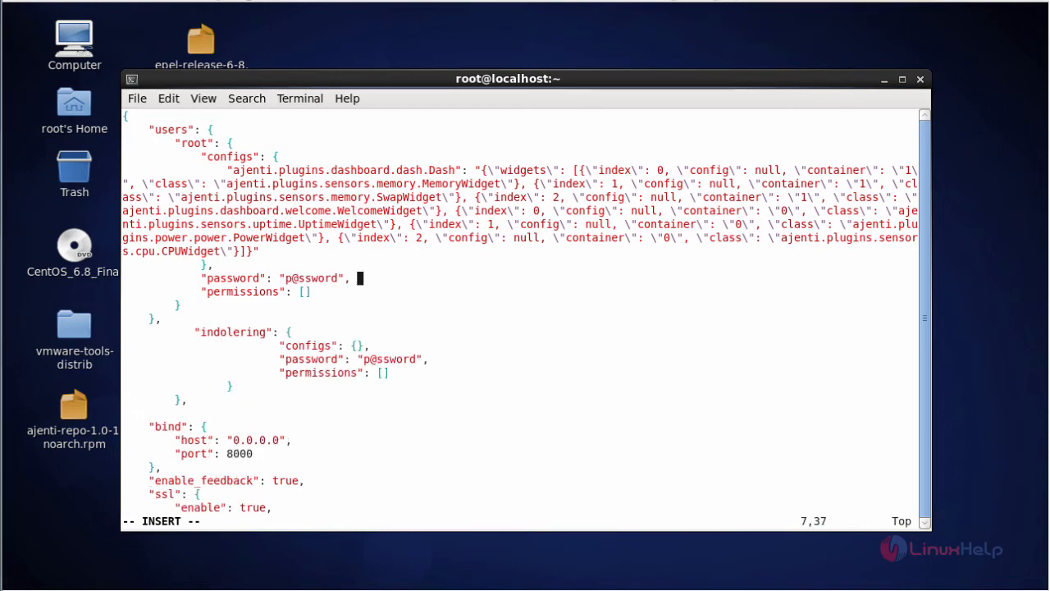
mouse_move(256, 276)
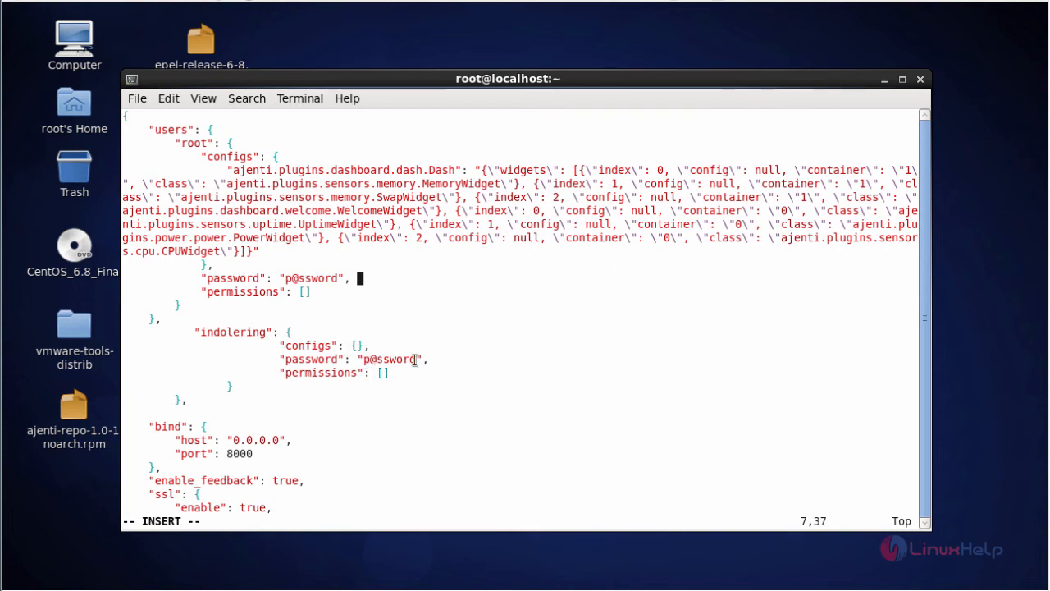
mouse_move(246, 398)
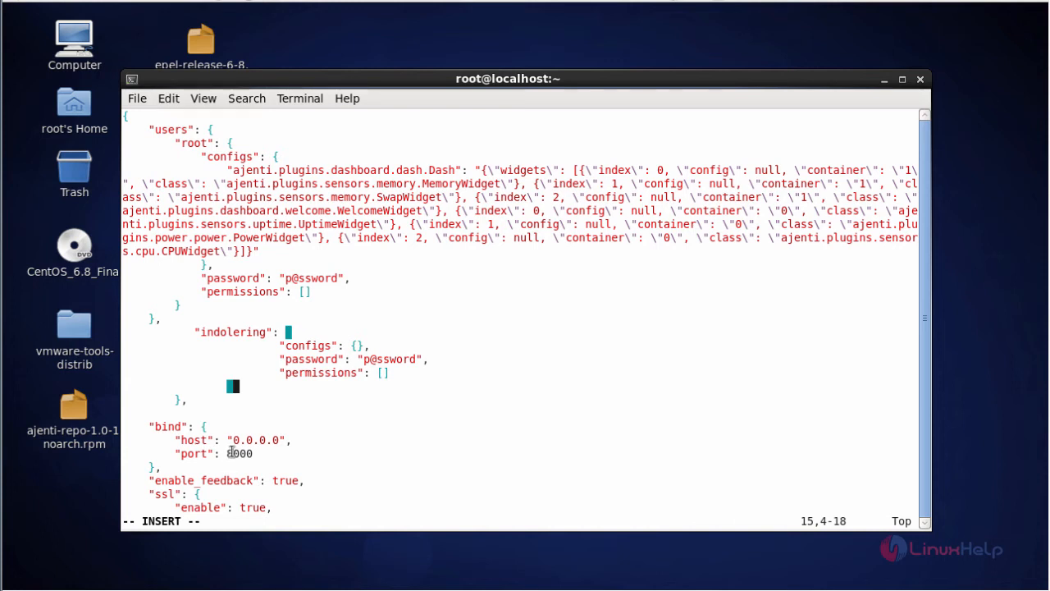
mouse_move(476, 479)
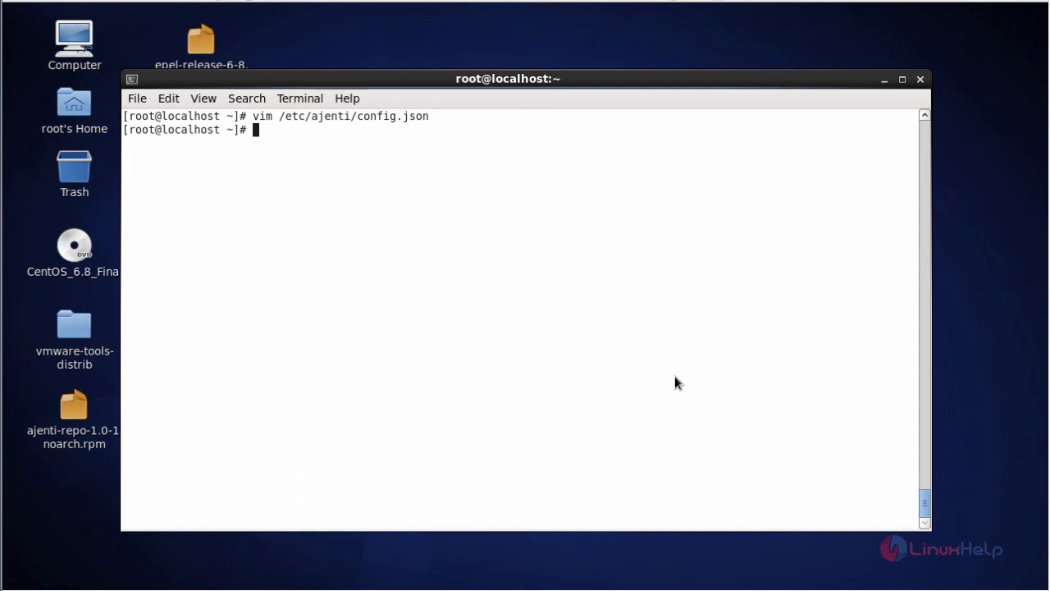
Run service ajenti restart so Ajenti reloads the updated config
text(servi)
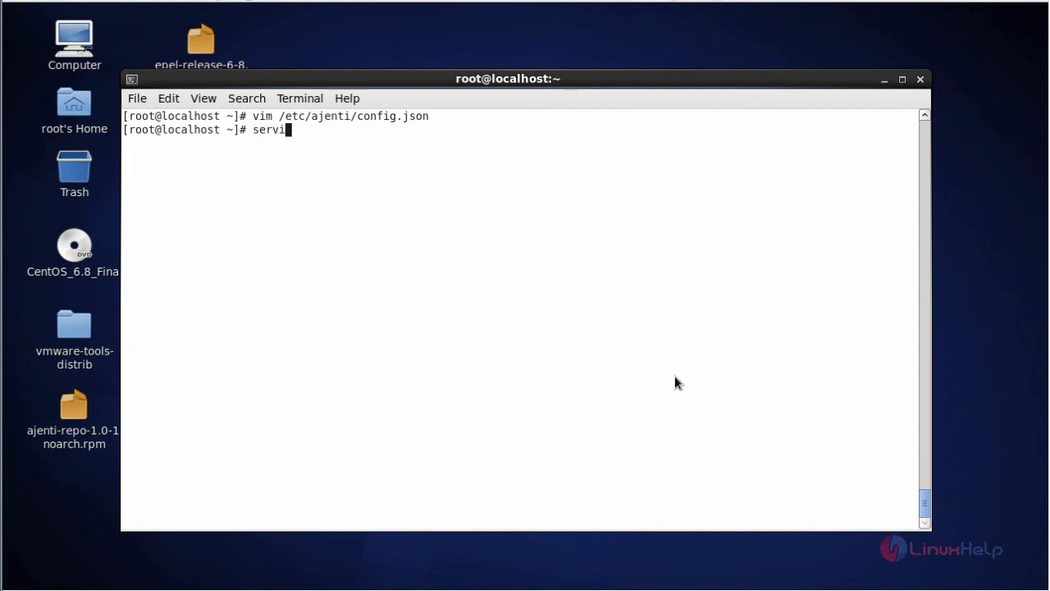
text(ce a)
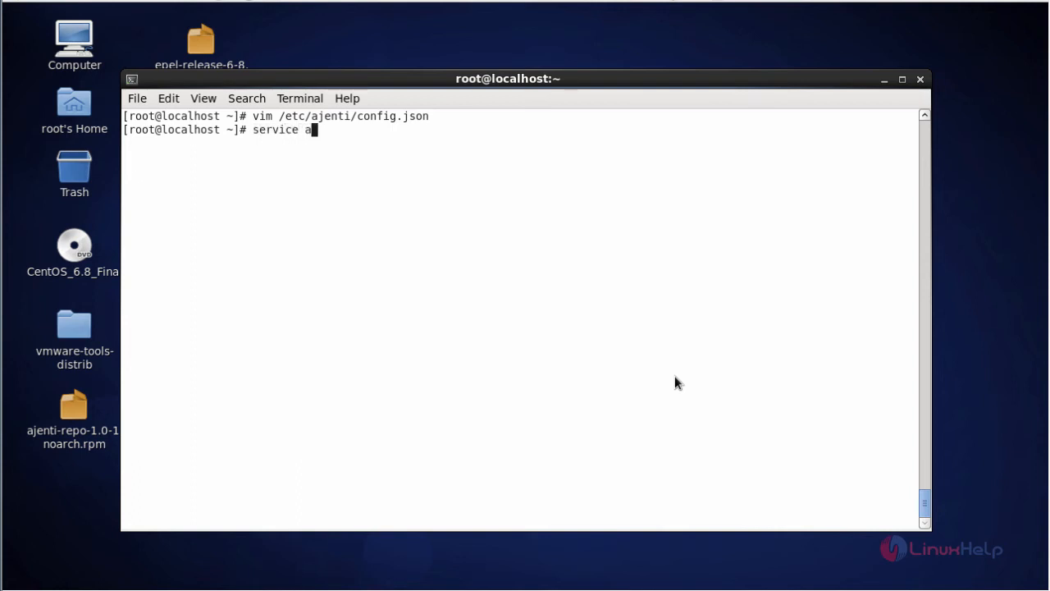
text(jenti)
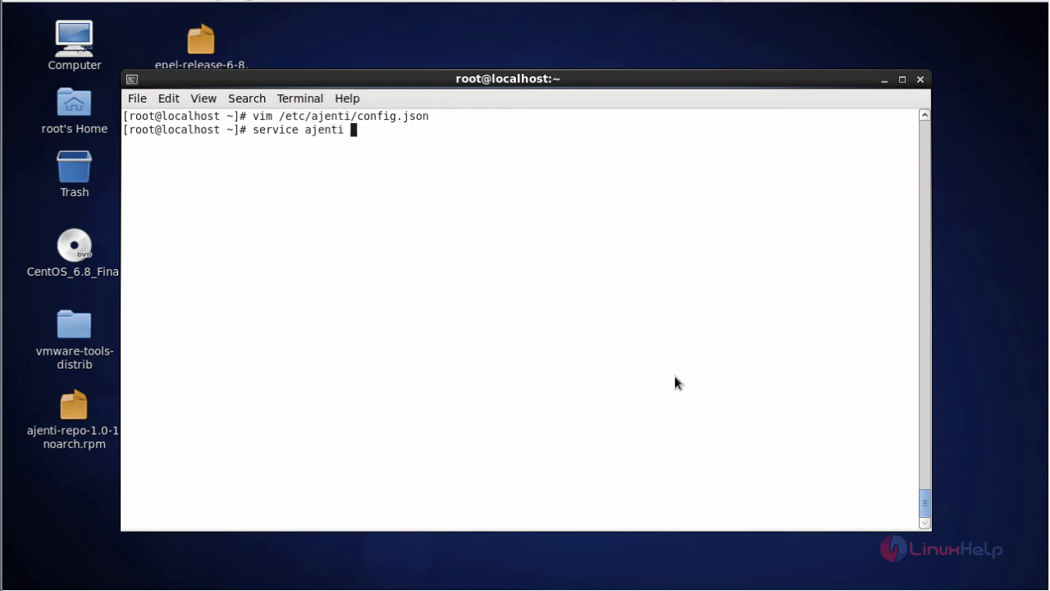
text(resta)
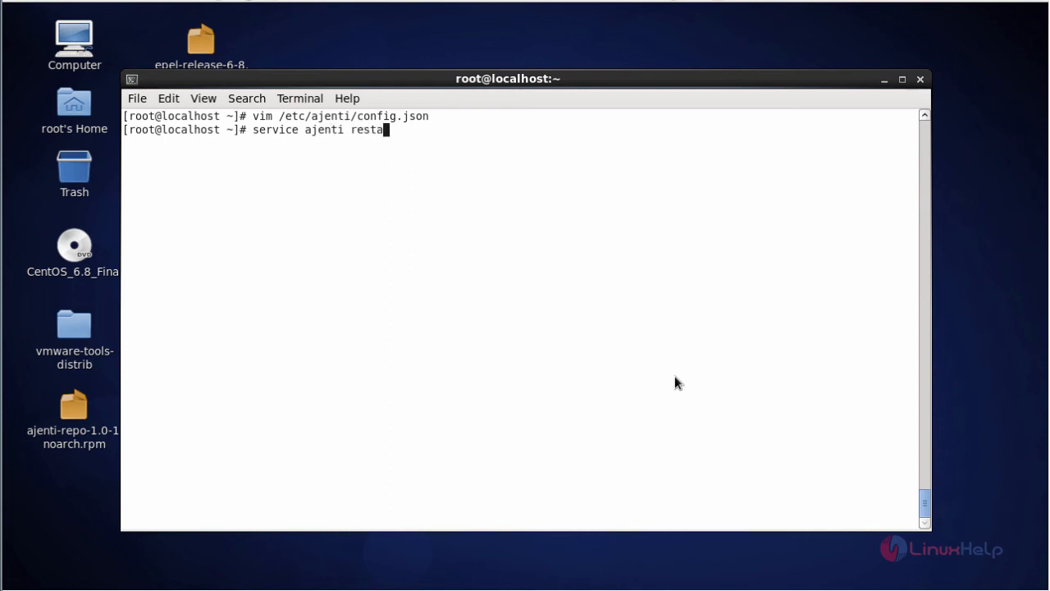
text(rt)
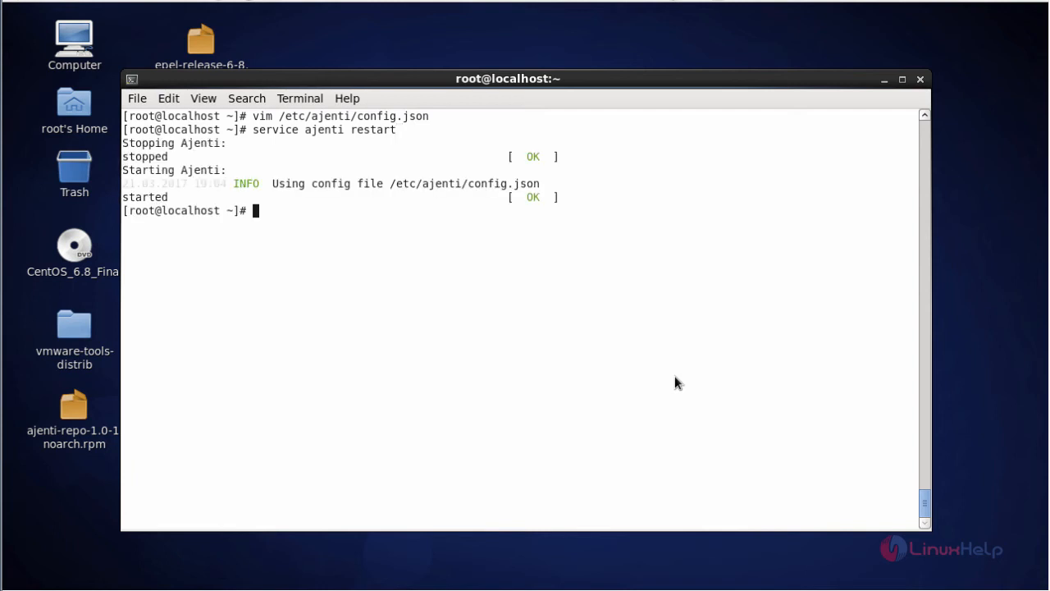
mouse_move(457, 272)
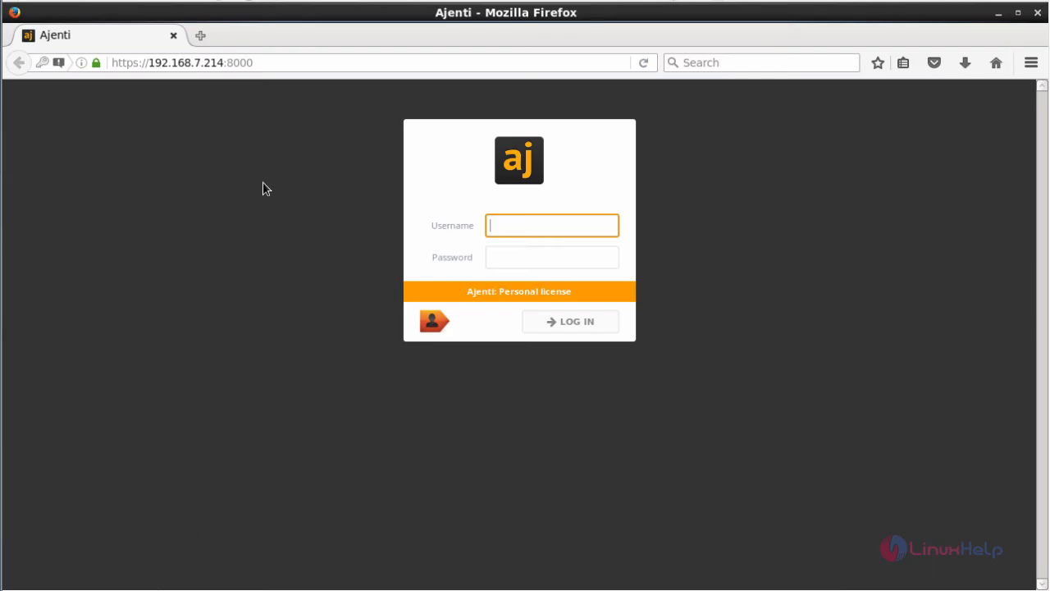
Log in to Ajenti as root with the new password
click(551, 224)
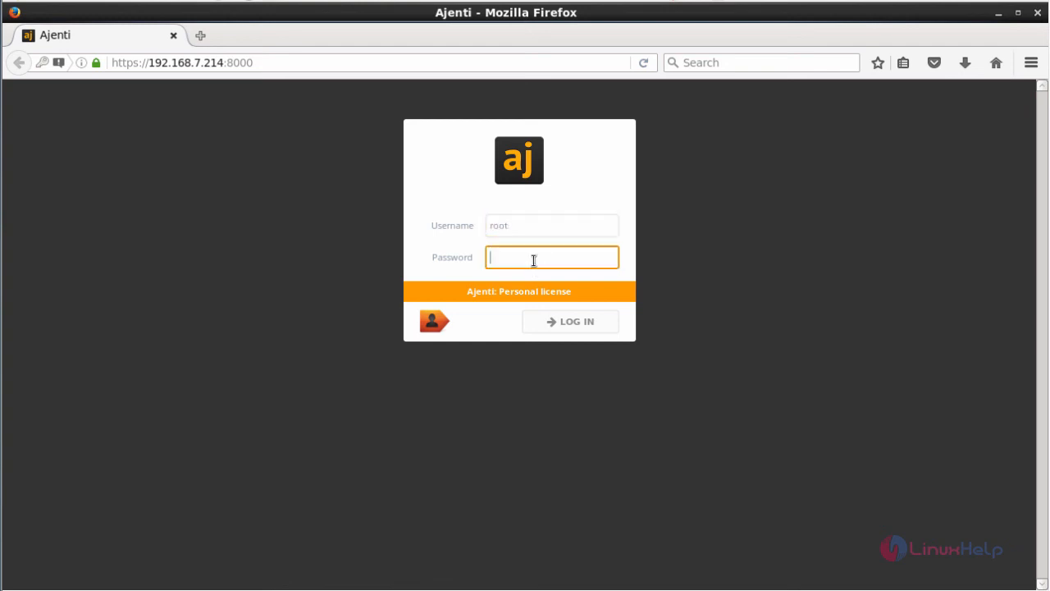
text(password)
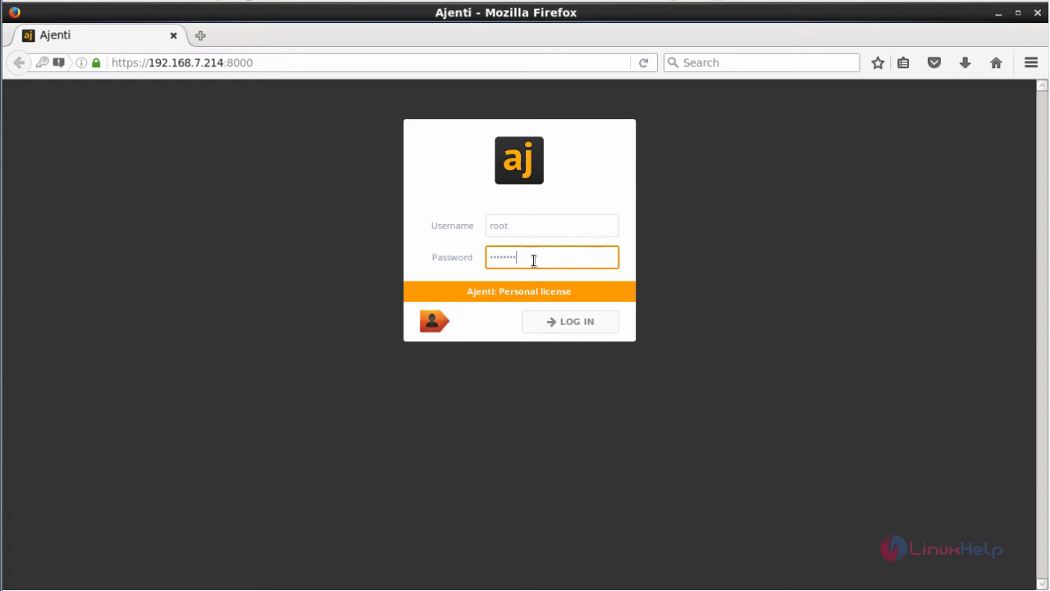
click(570, 320)
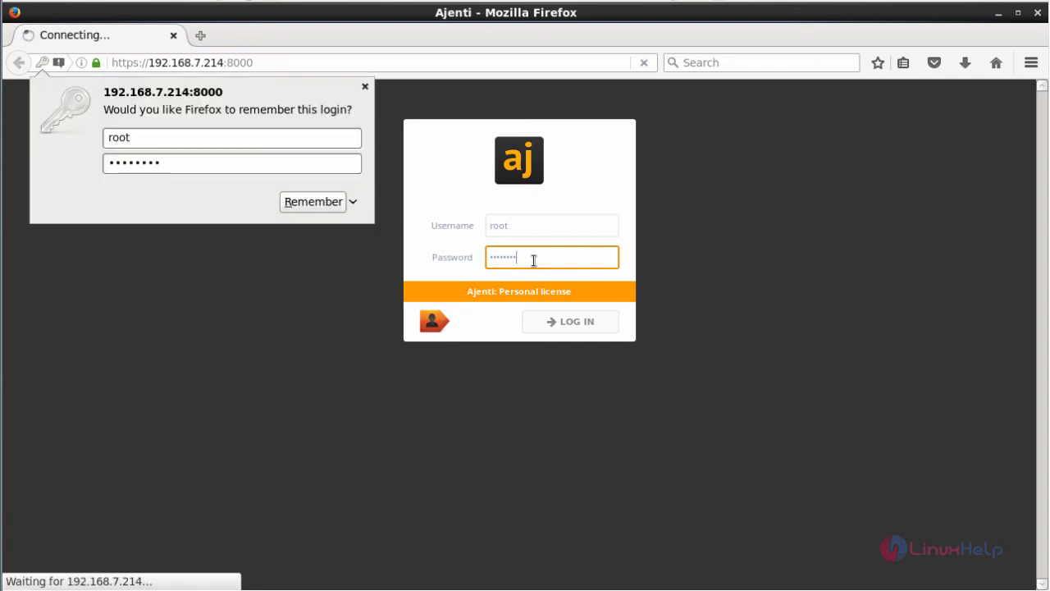
Dismiss Firefox's remember-login prompt and let the Ajenti dashboard load
click(569, 320)
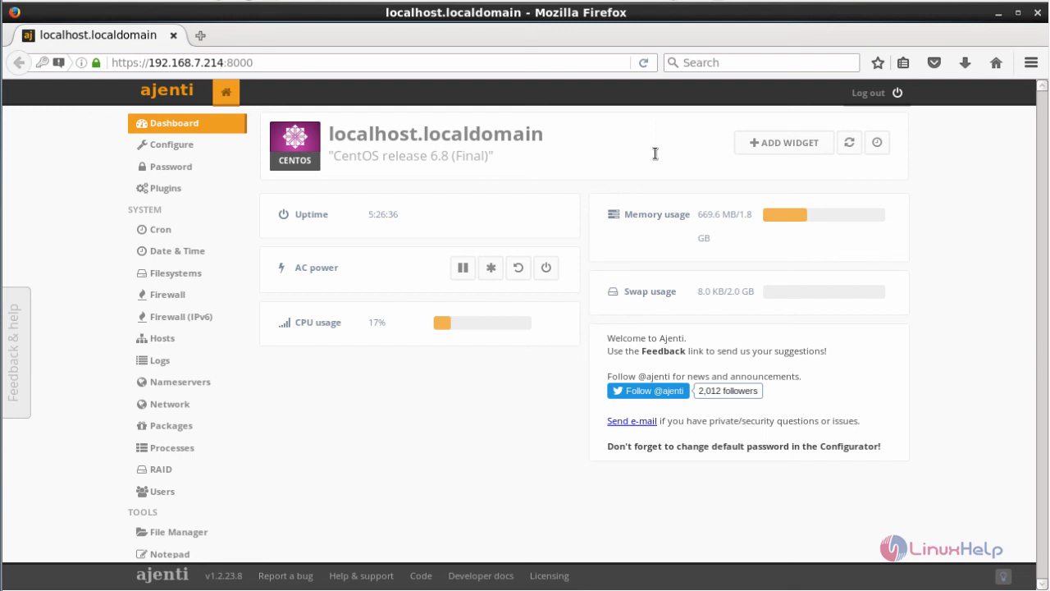
mouse_move(123, 105)
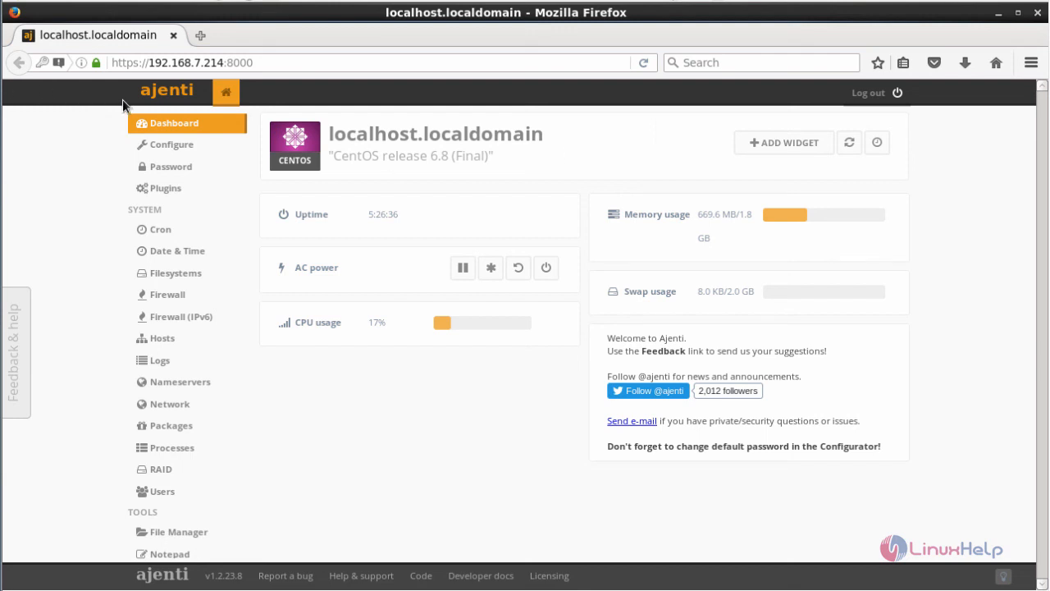